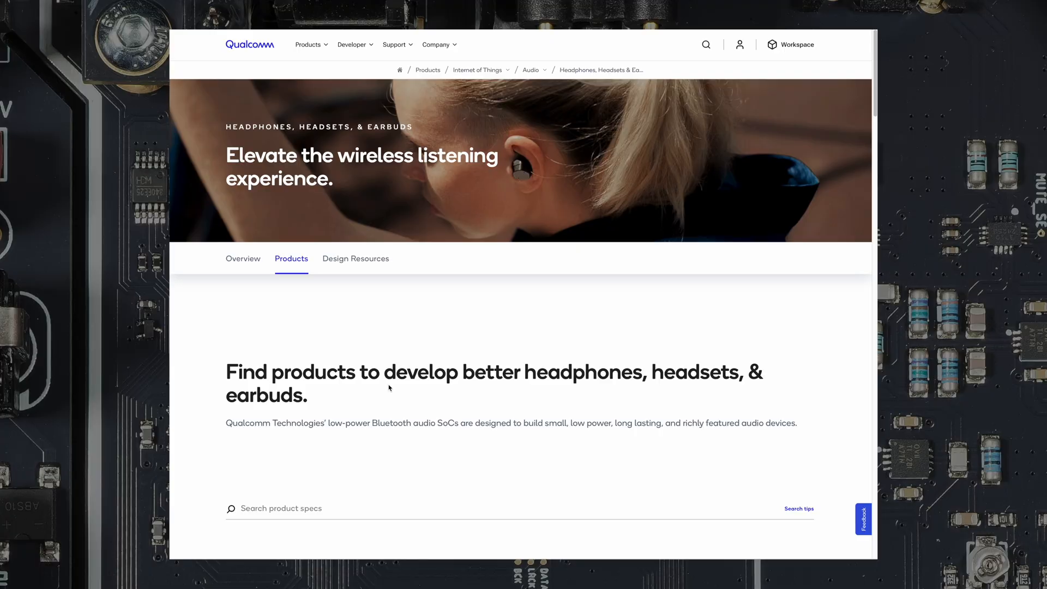
Scroll through Qualcomm's headphone chip table listing QCC3084, QCC5181 and QCC3050
scroll(down, 3)
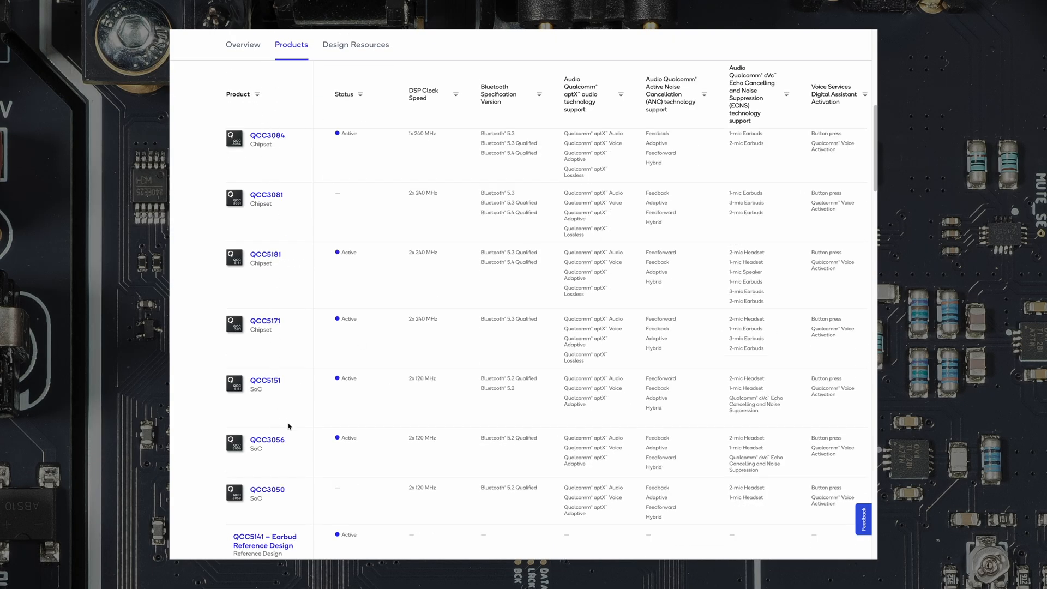
scroll(up, 3)
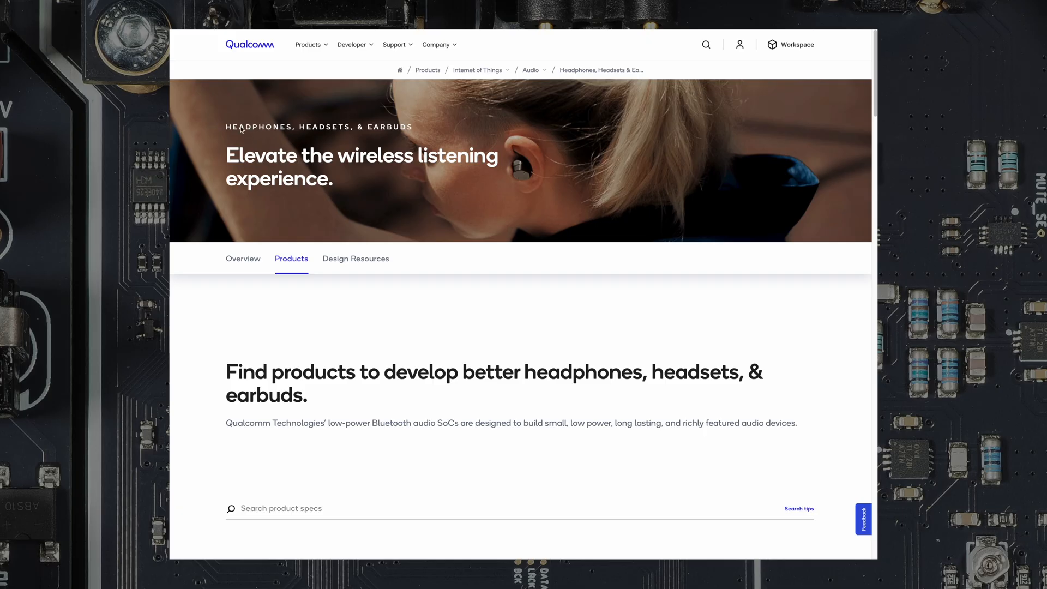
mouse_move(372, 160)
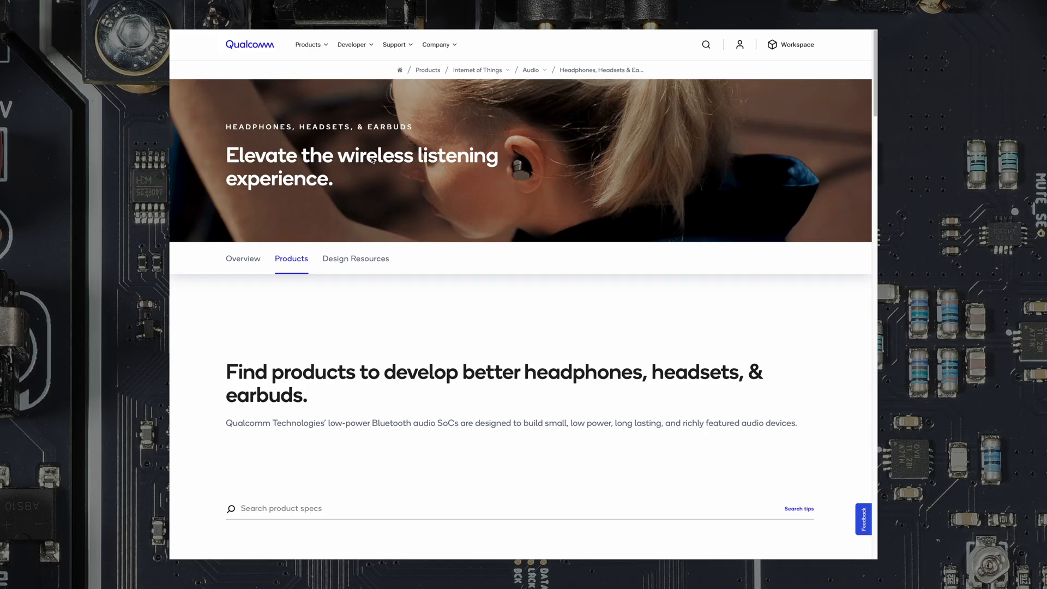
scroll(down, 3)
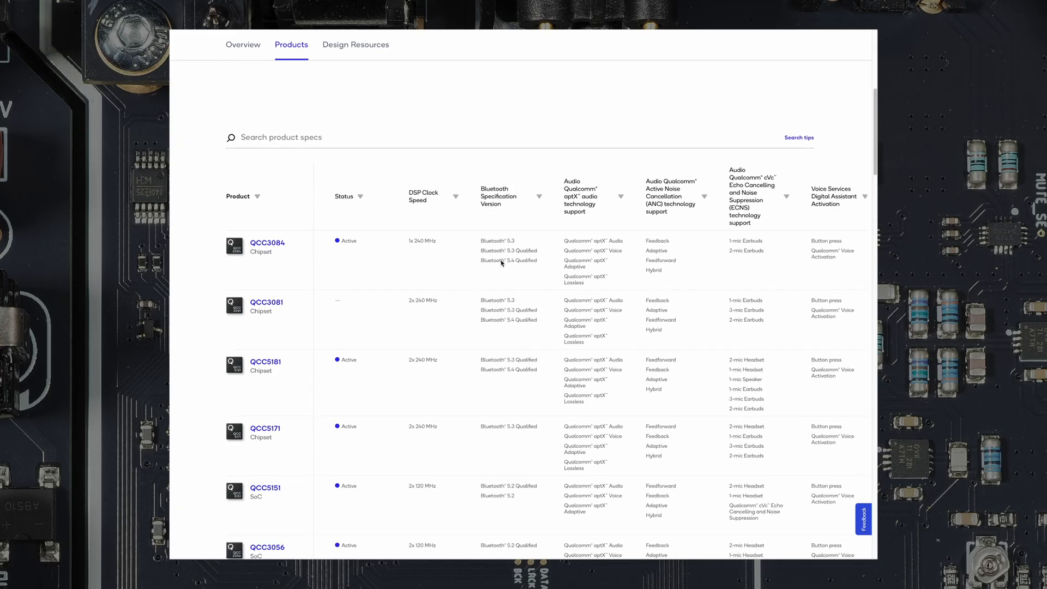
scroll(down, 3)
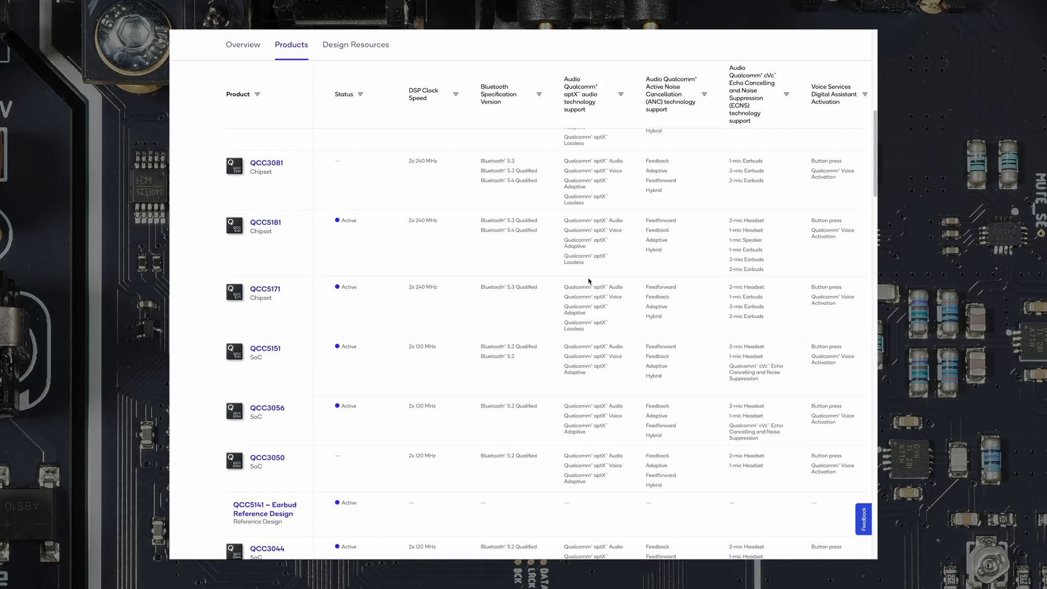
scroll(down, 3)
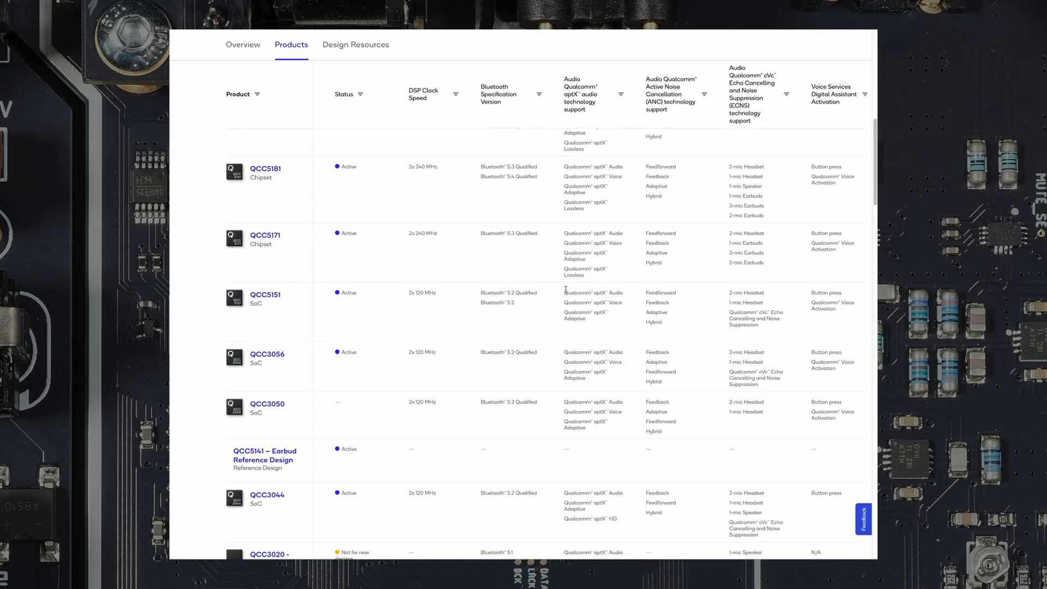
scroll(down, 3)
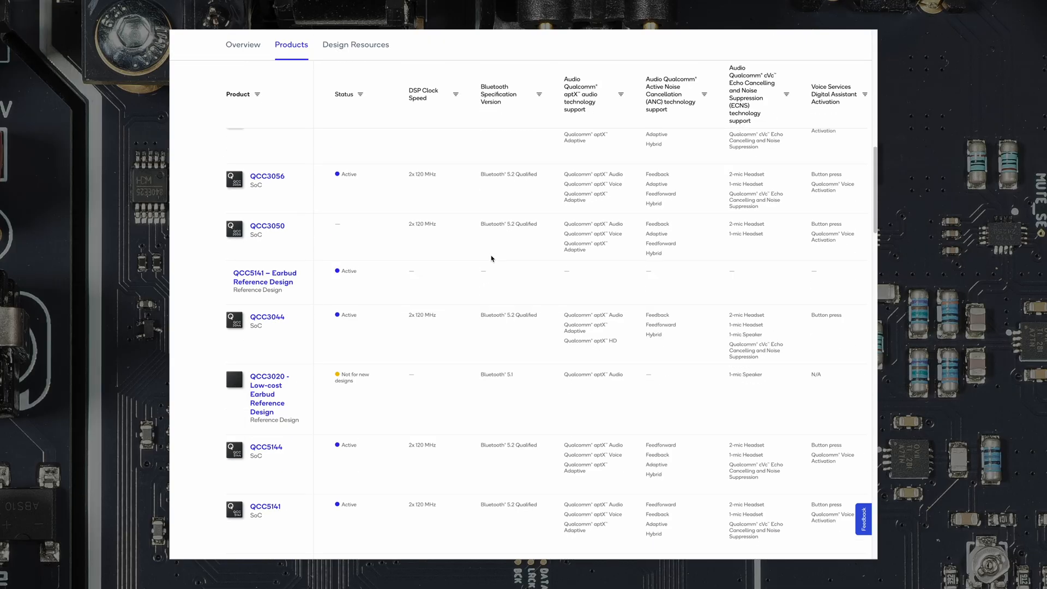
scroll(down, 3)
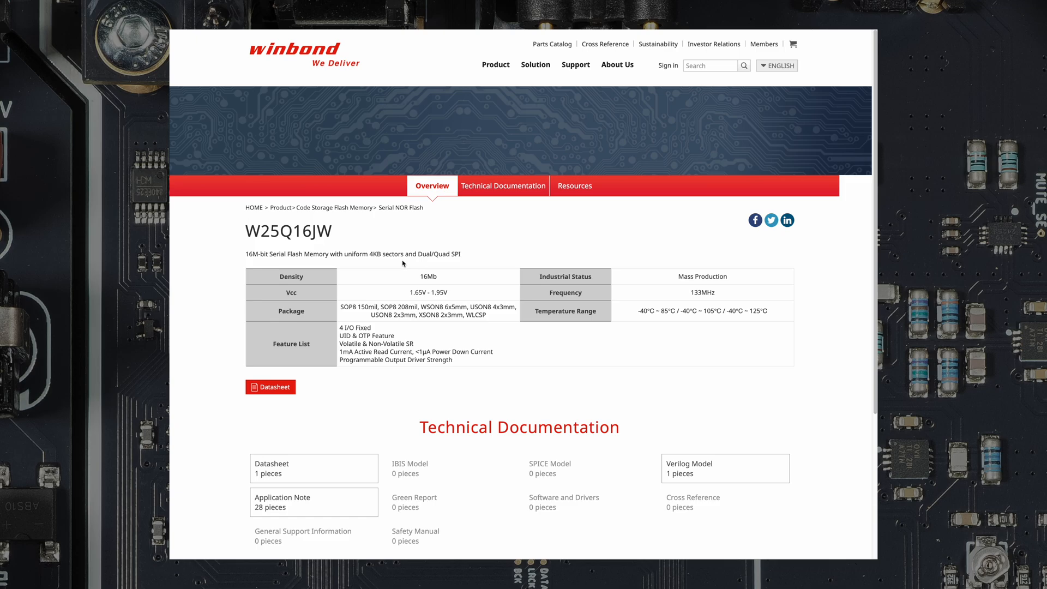
mouse_move(488, 393)
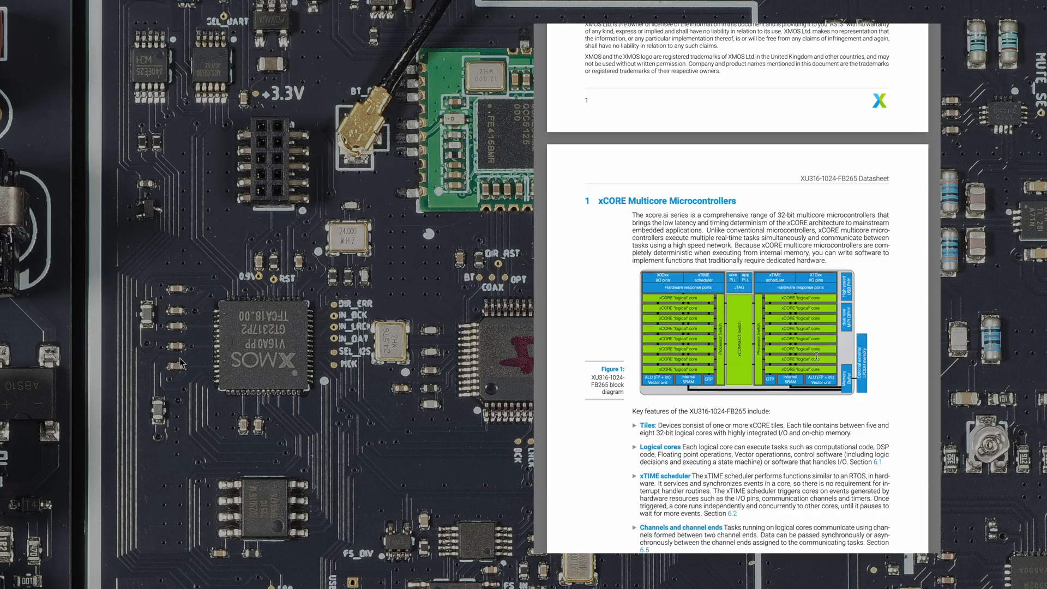
Scroll the XU316-1024-FB265 PDF to page 2, section 1 xCORE Multicore Microcontrollers
scroll(down, 3)
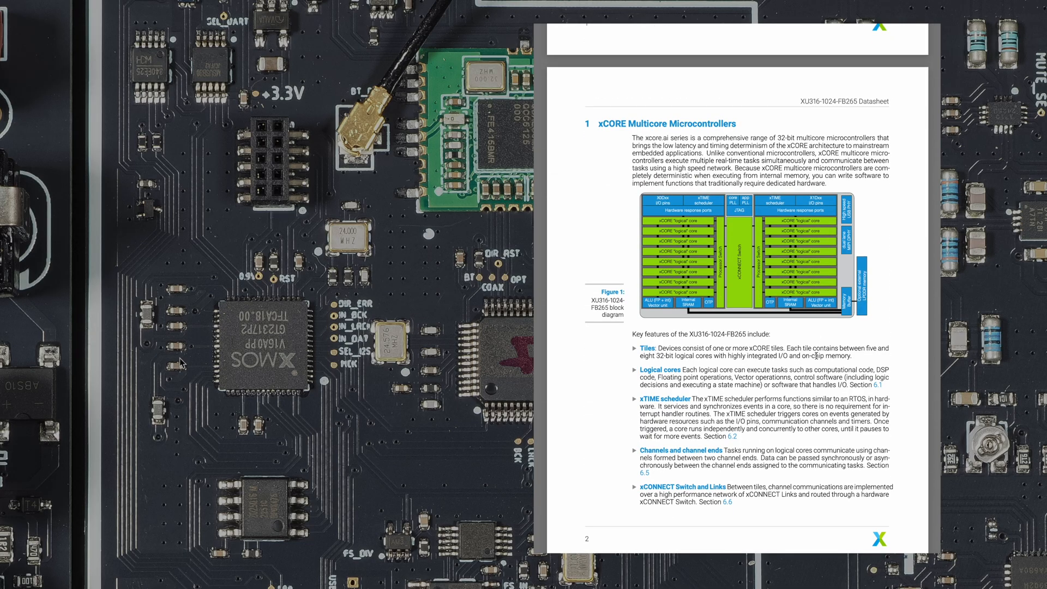
scroll(down, 3)
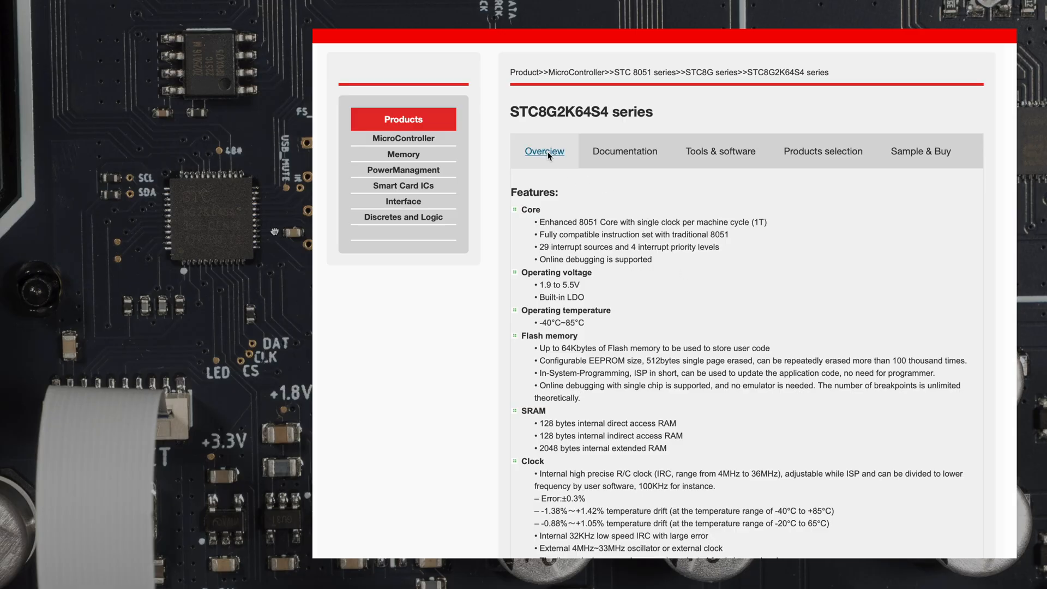
mouse_move(581, 234)
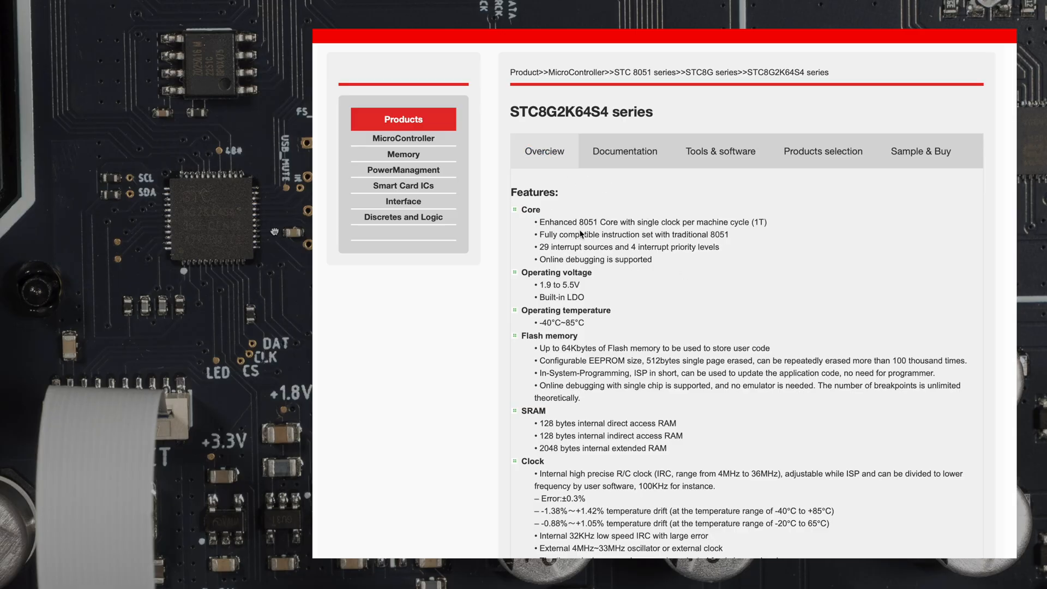
mouse_move(678, 269)
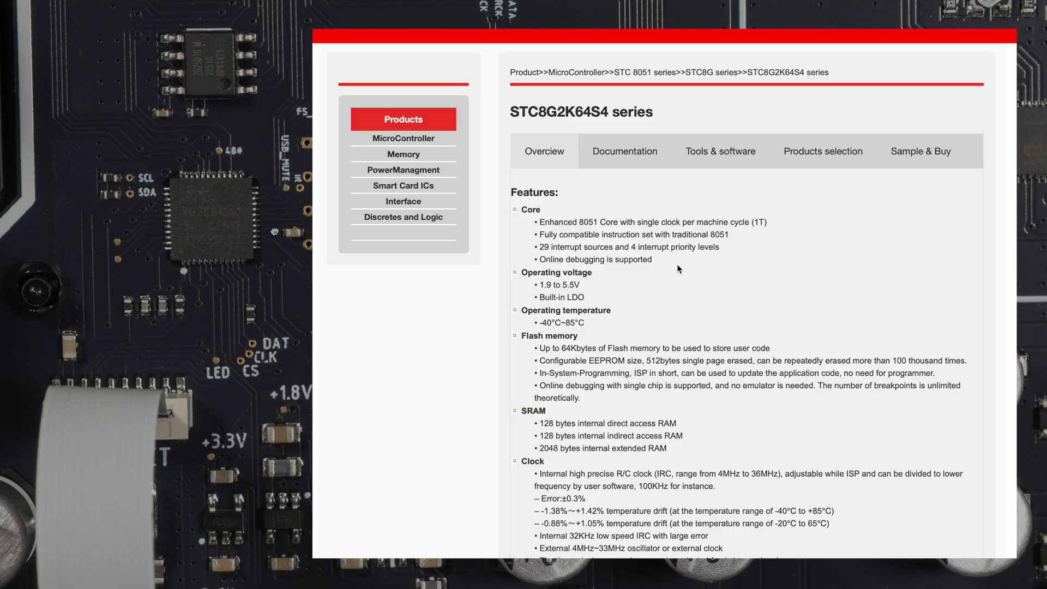
Follow the Microcontrollers breadcrumb from the STC8G2K64S4 series page to the families overview
click(404, 138)
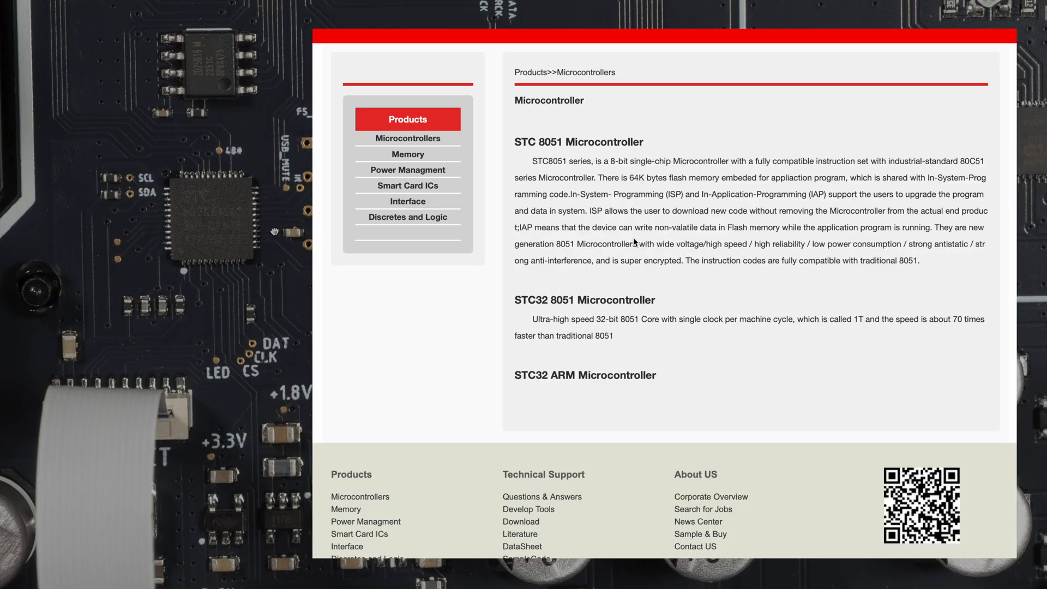
mouse_move(618, 217)
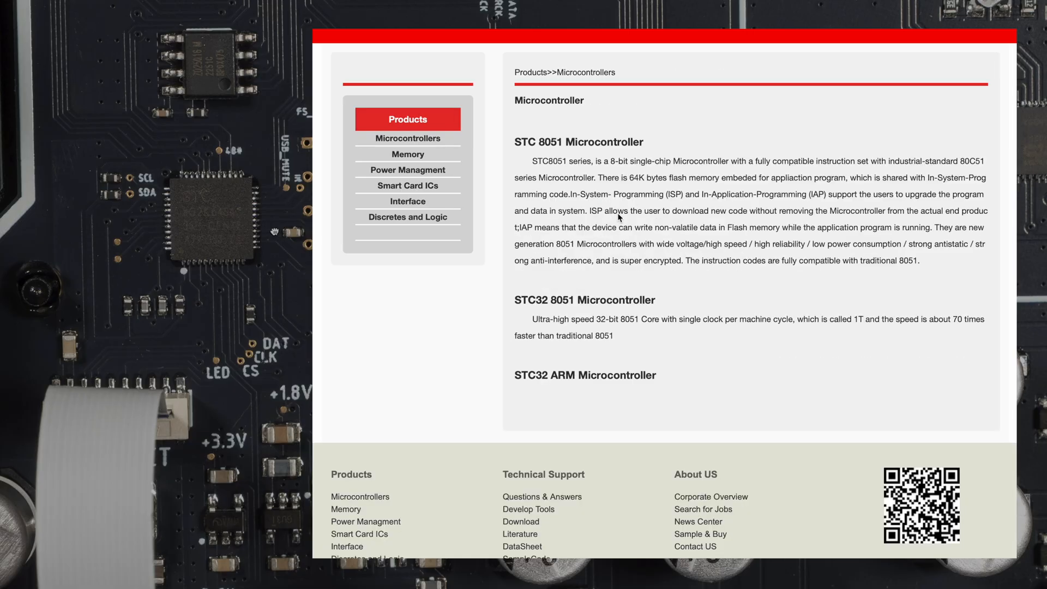
mouse_move(701, 270)
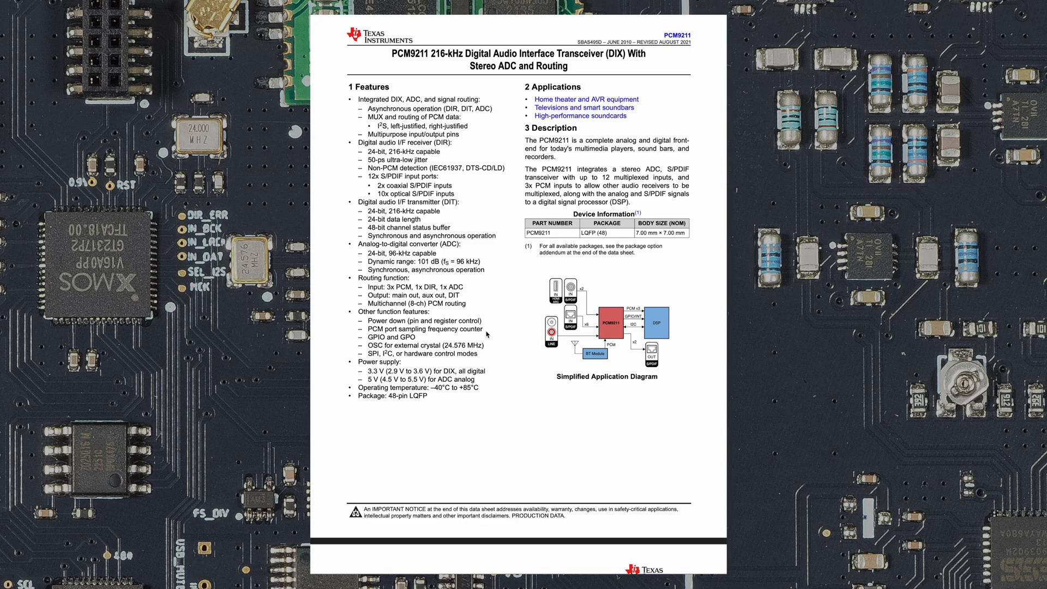
Scroll the PCM9211 datasheet past contents and pin configuration to the Functional Block Diagram
scroll(down, 3)
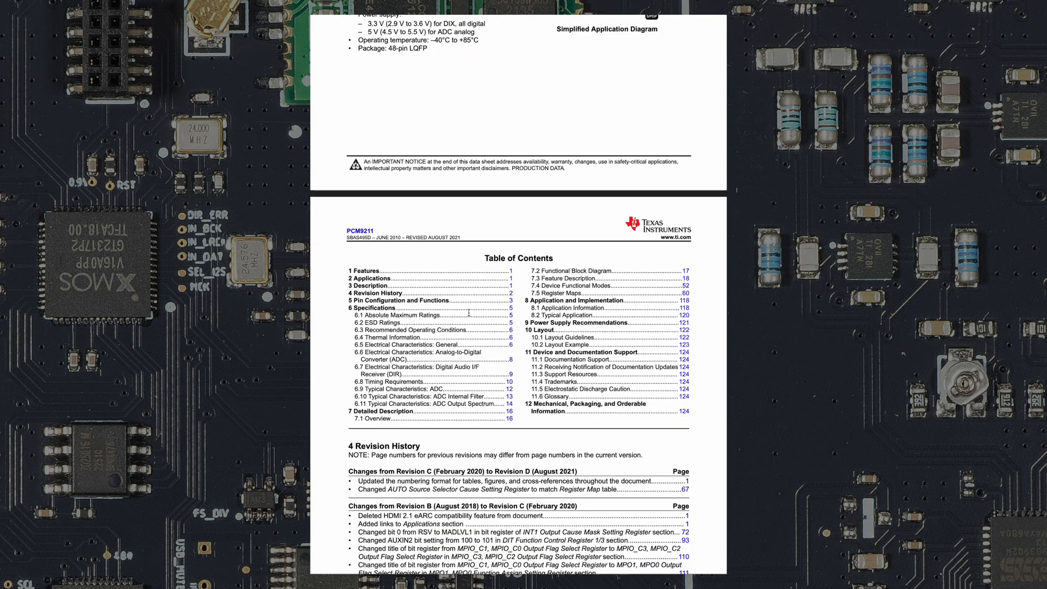
scroll(down, 3)
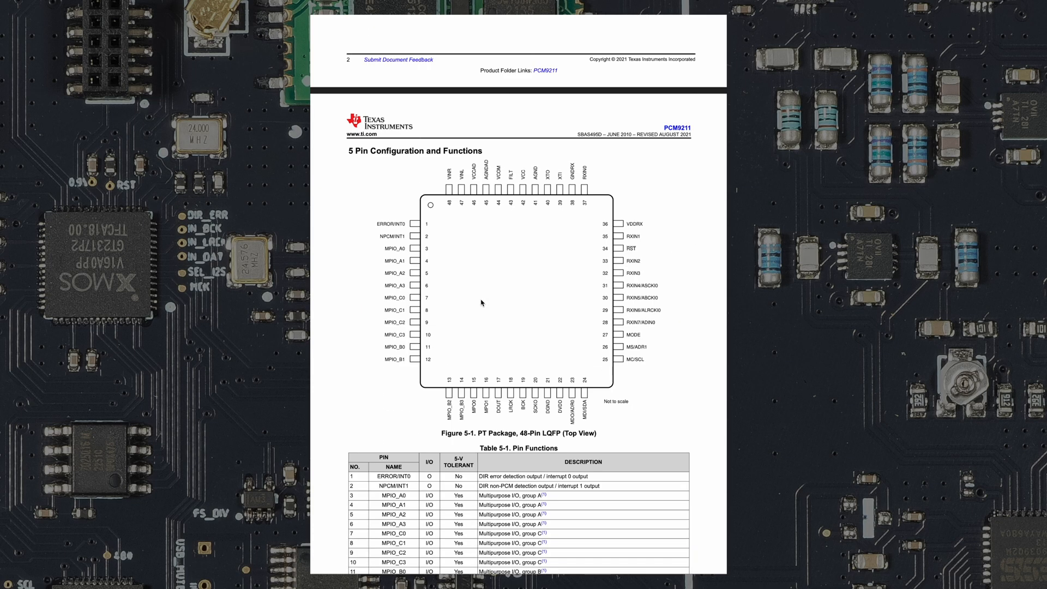
scroll(down, 3)
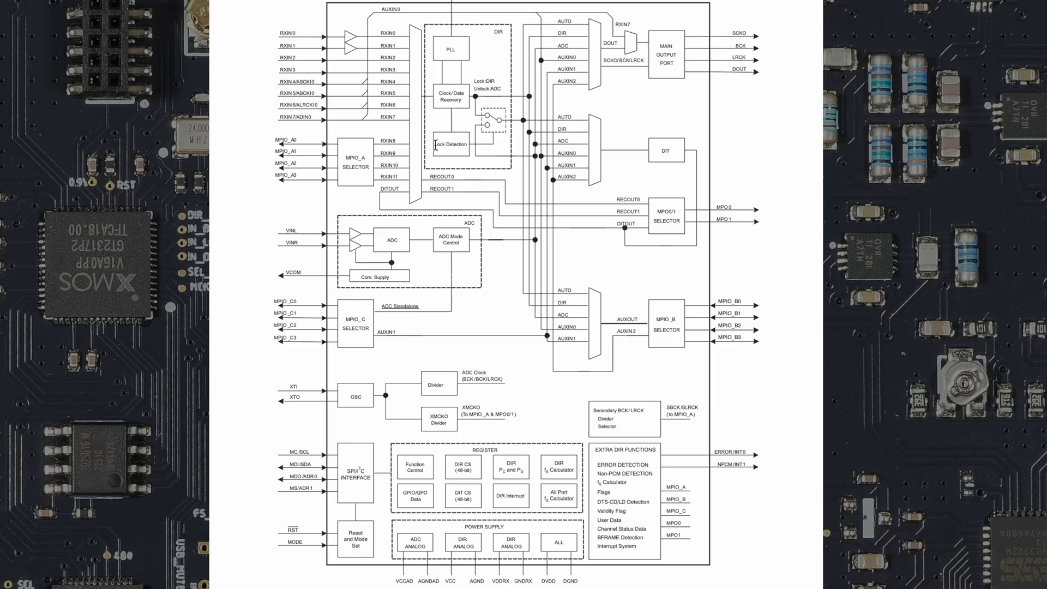
mouse_move(645, 259)
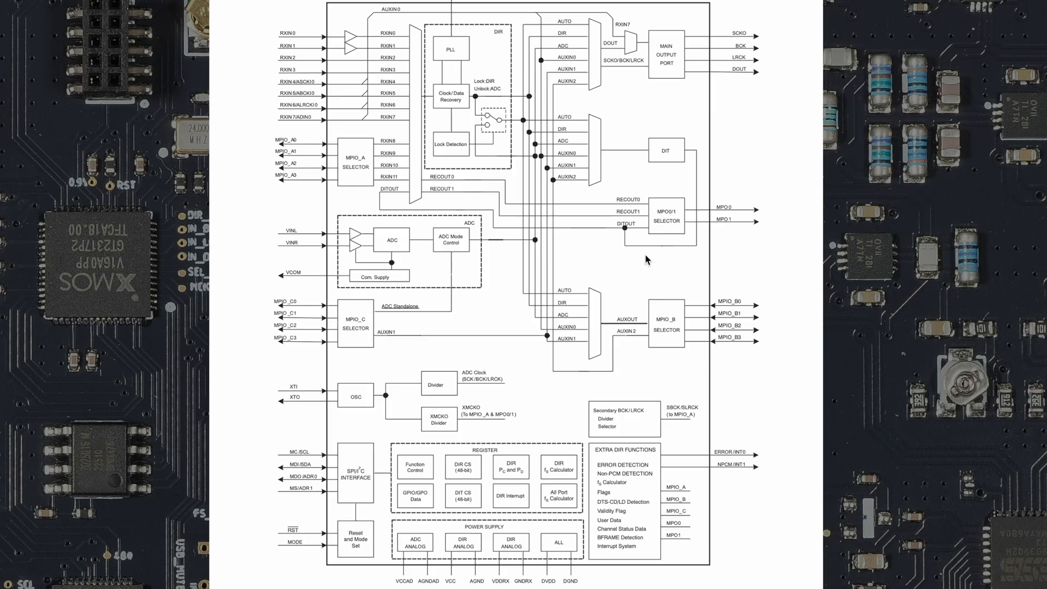
scroll(down, 3)
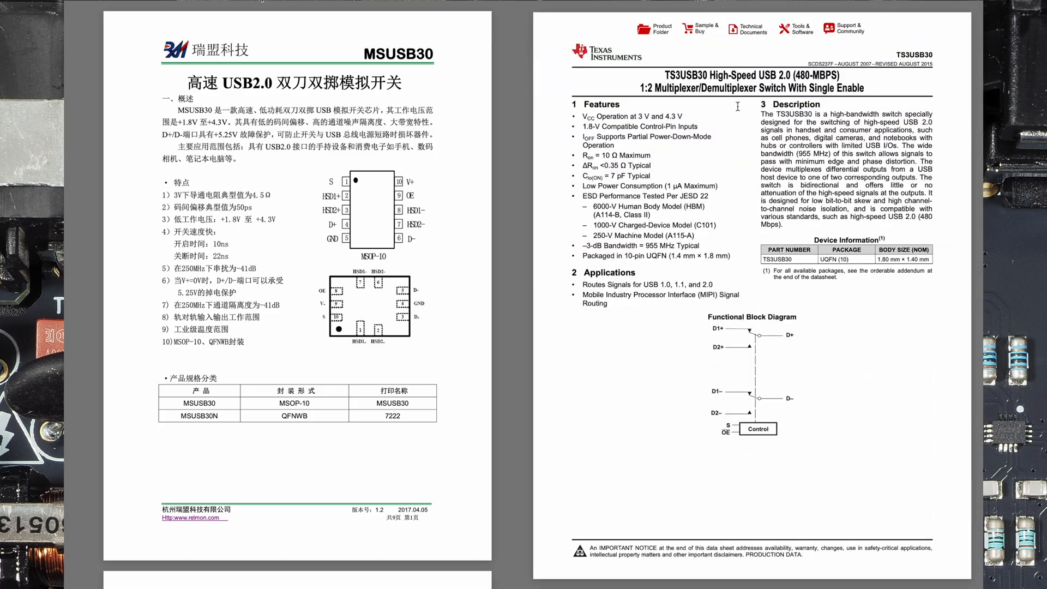
mouse_move(707, 105)
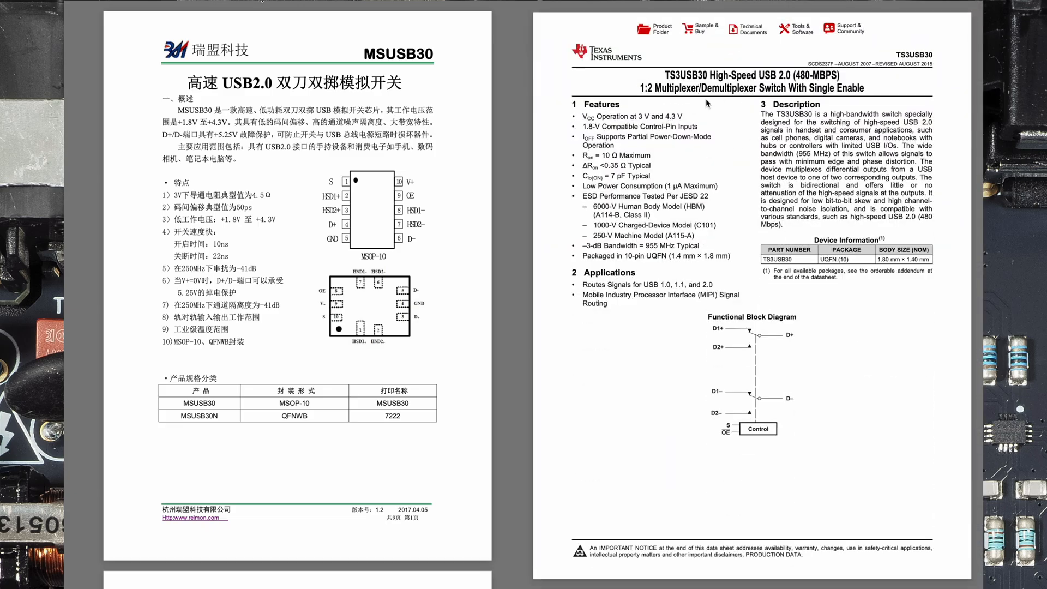
mouse_move(707, 165)
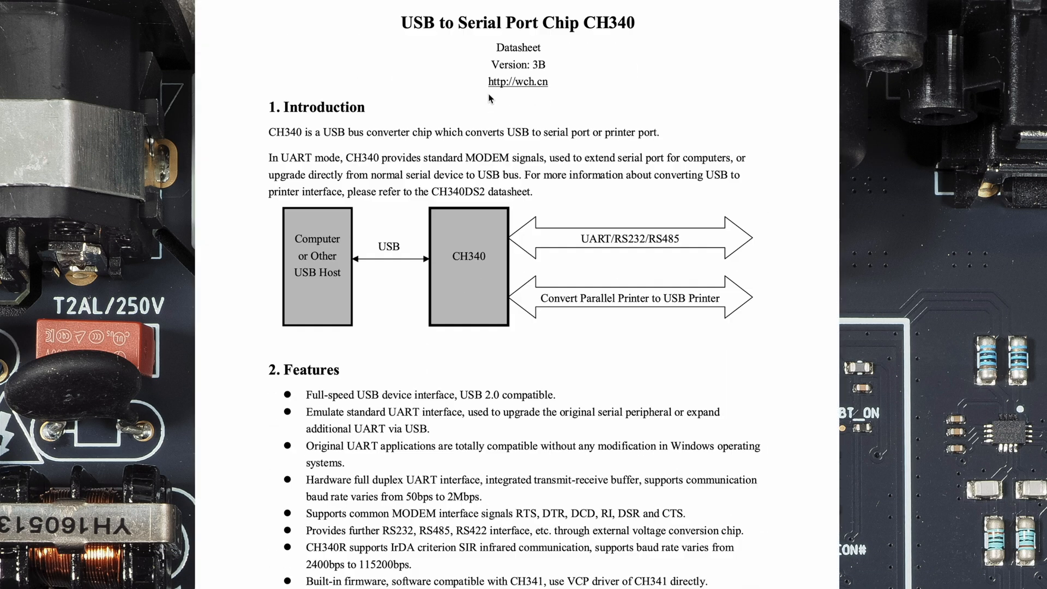
mouse_move(634, 215)
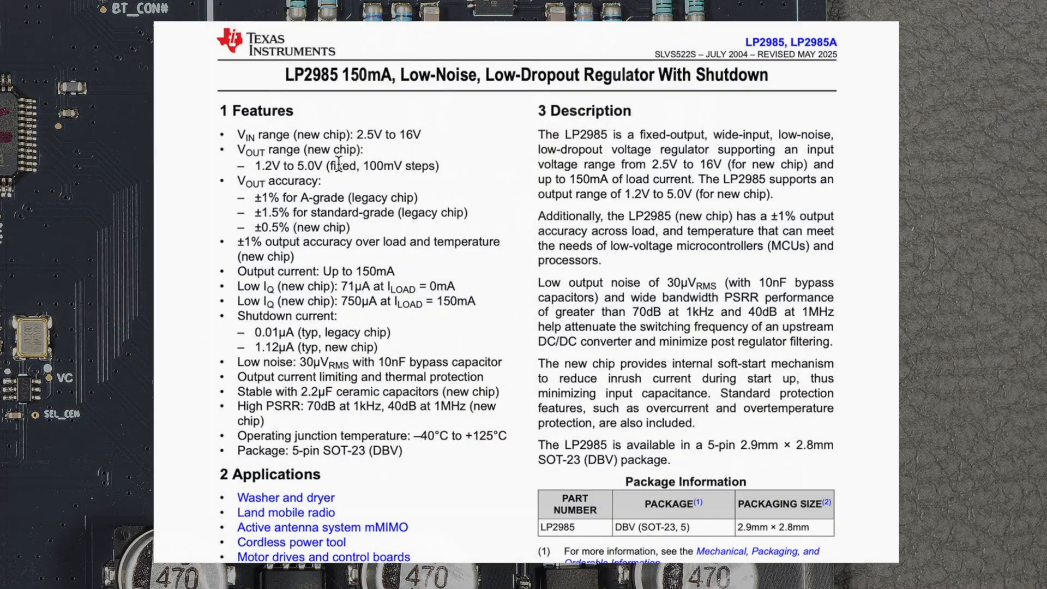
Scroll the first page of the TI LP2985 LDO regulator datasheet
scroll(down, 3)
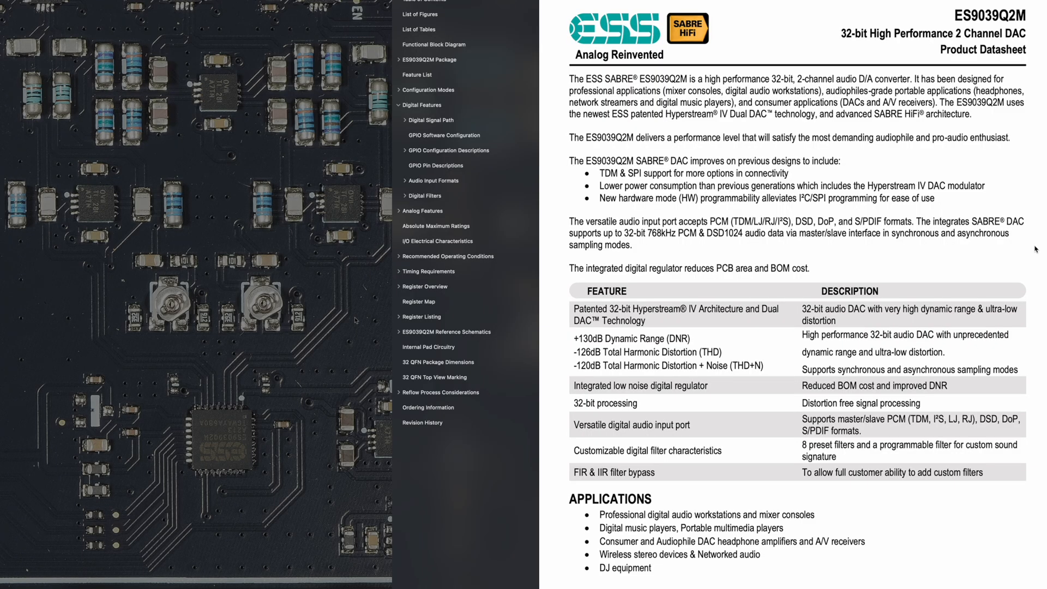
Jump to the ES9039Q2M datasheet's Digital Features section via the outline
scroll(down, 3)
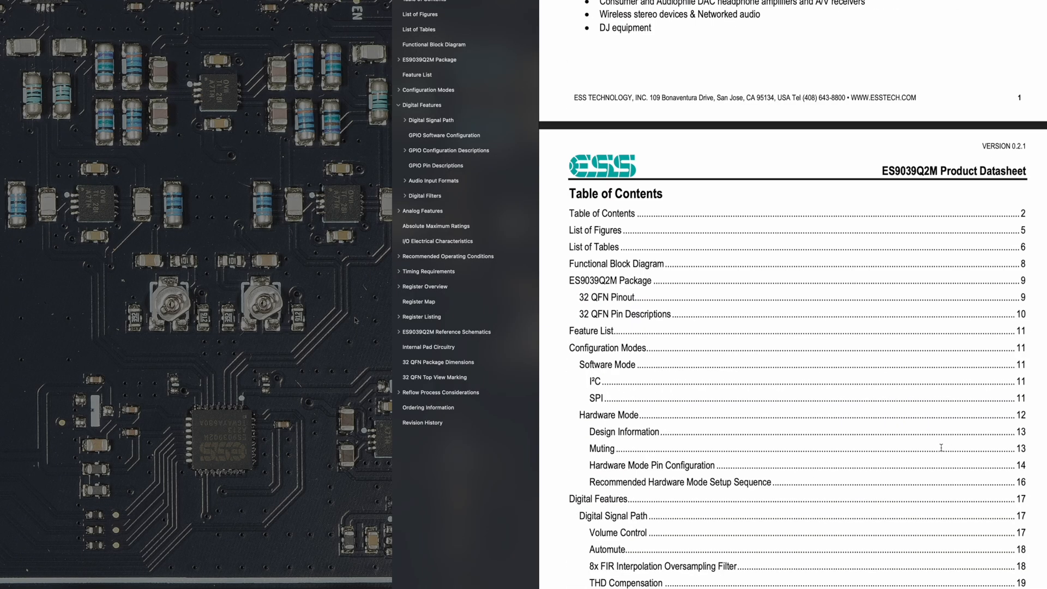
click(434, 44)
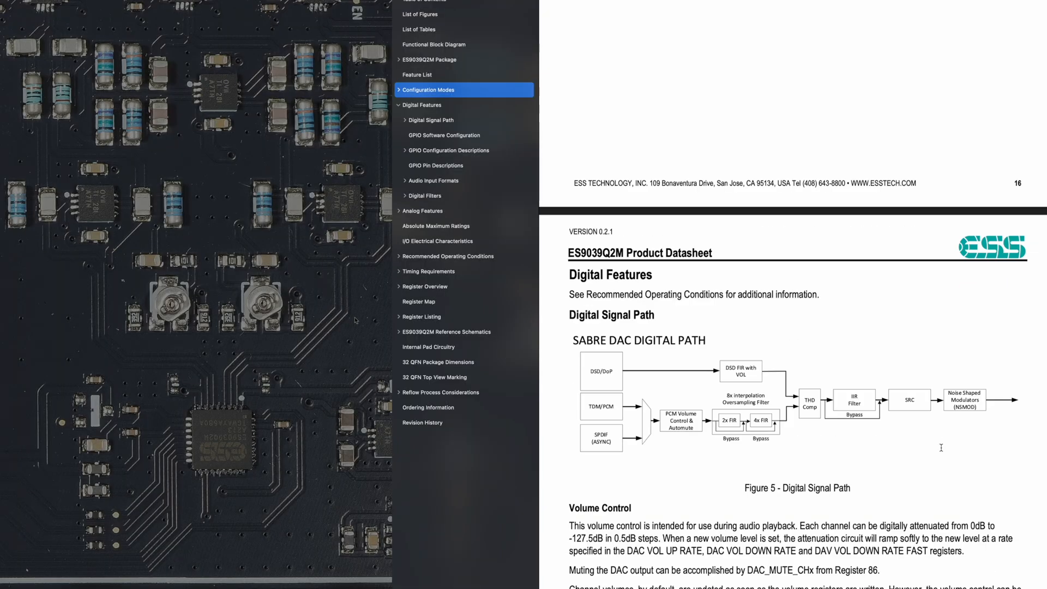
scroll(down, 3)
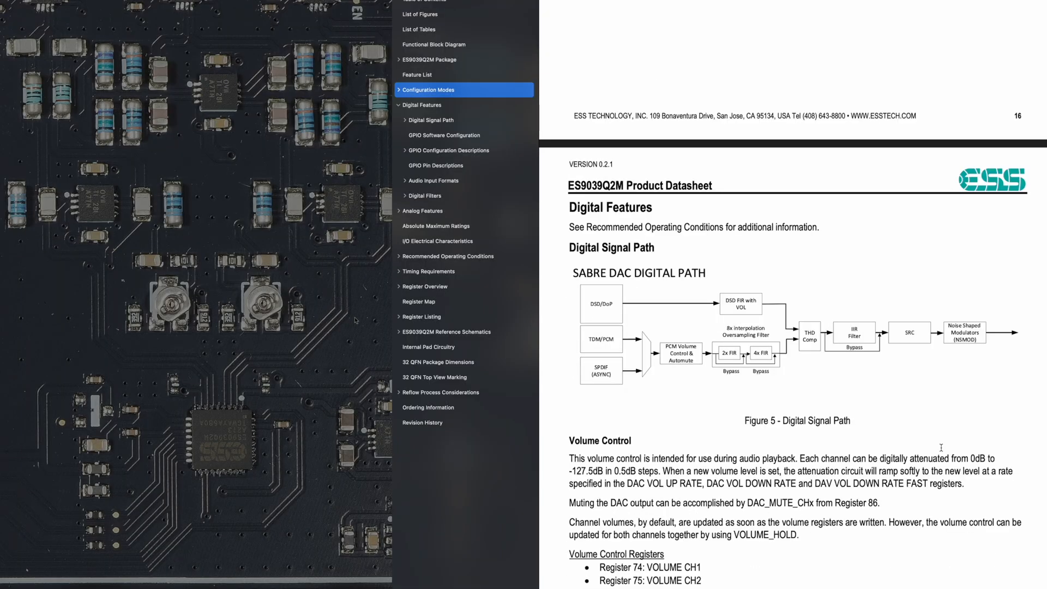
mouse_move(914, 434)
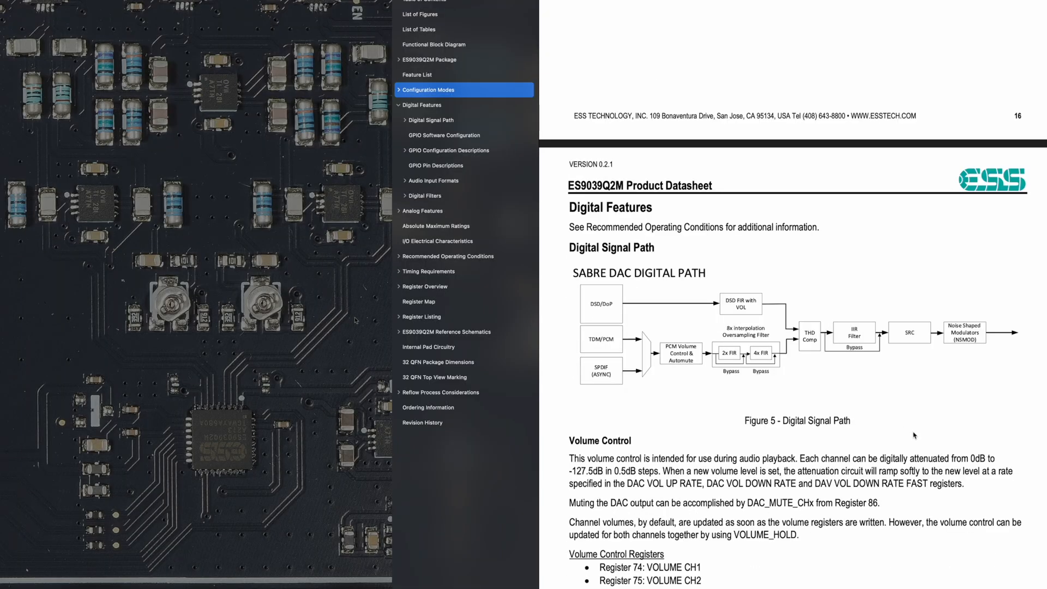
Jump to Digital Filters and scroll through the filter frequency-response graphs
click(424, 195)
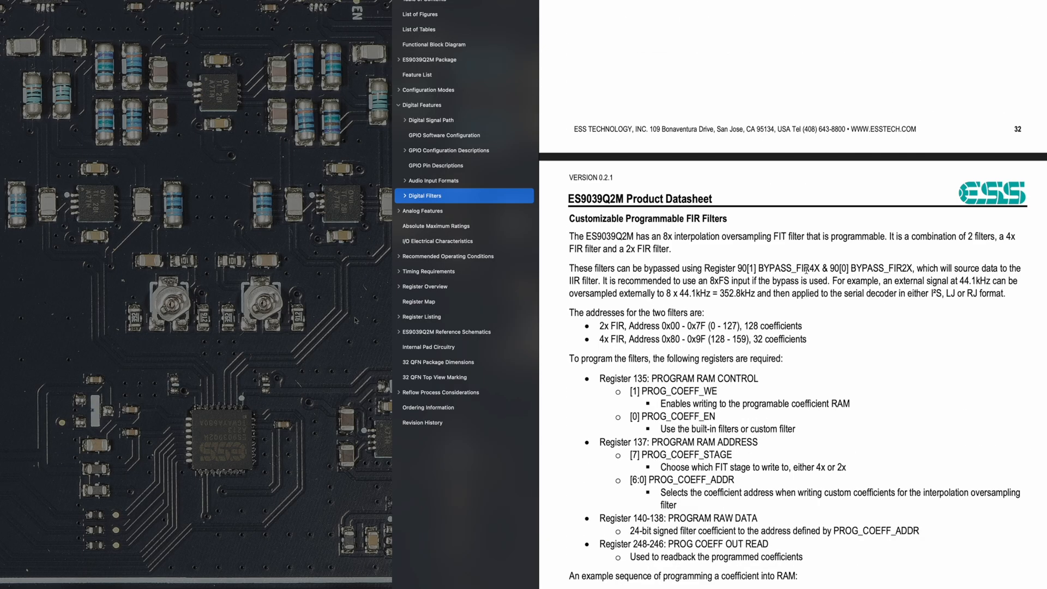
scroll(down, 3)
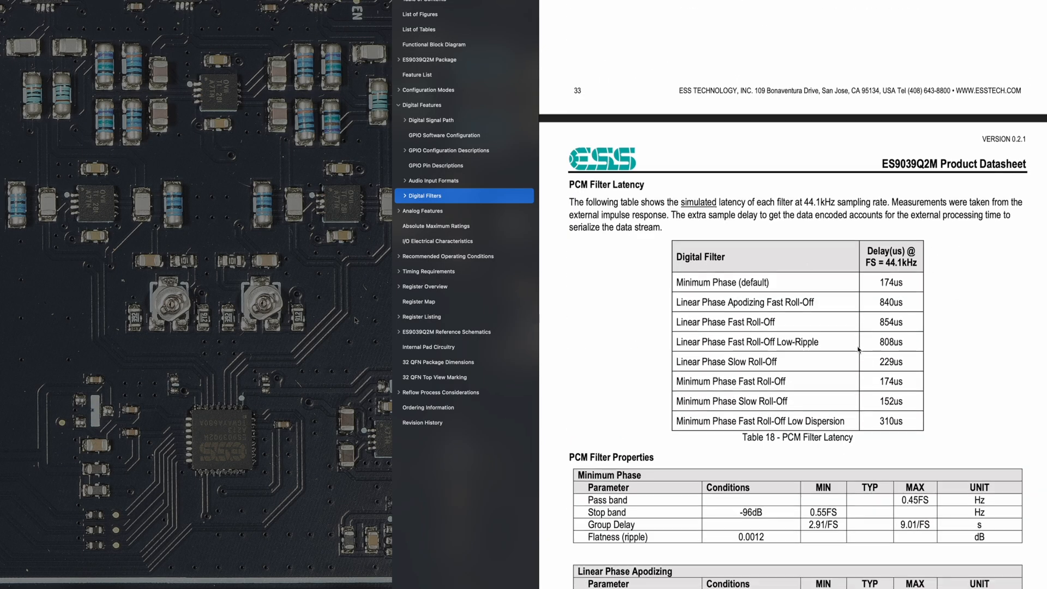
scroll(down, 3)
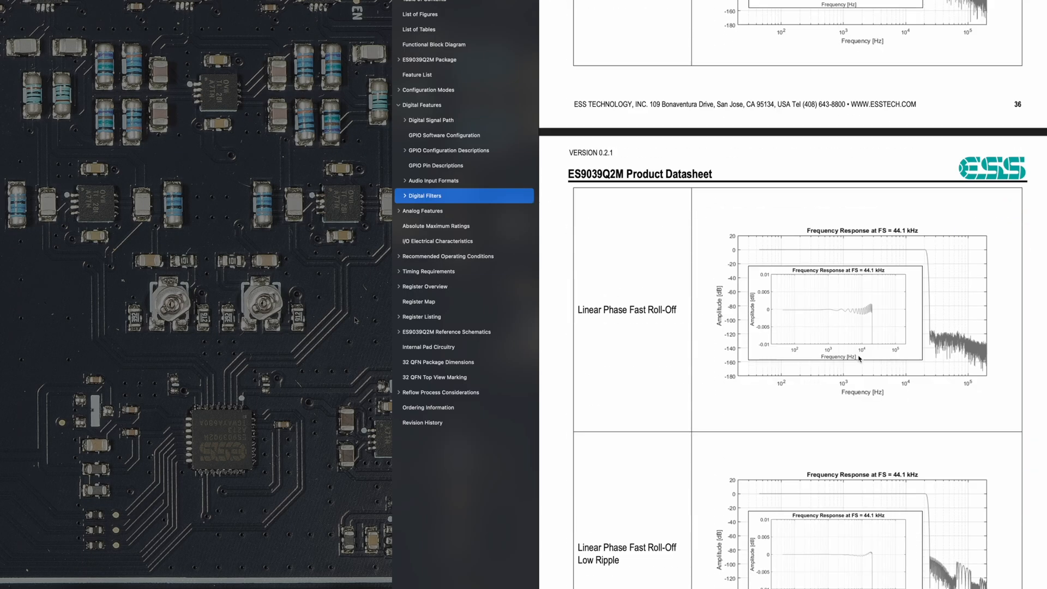
scroll(down, 3)
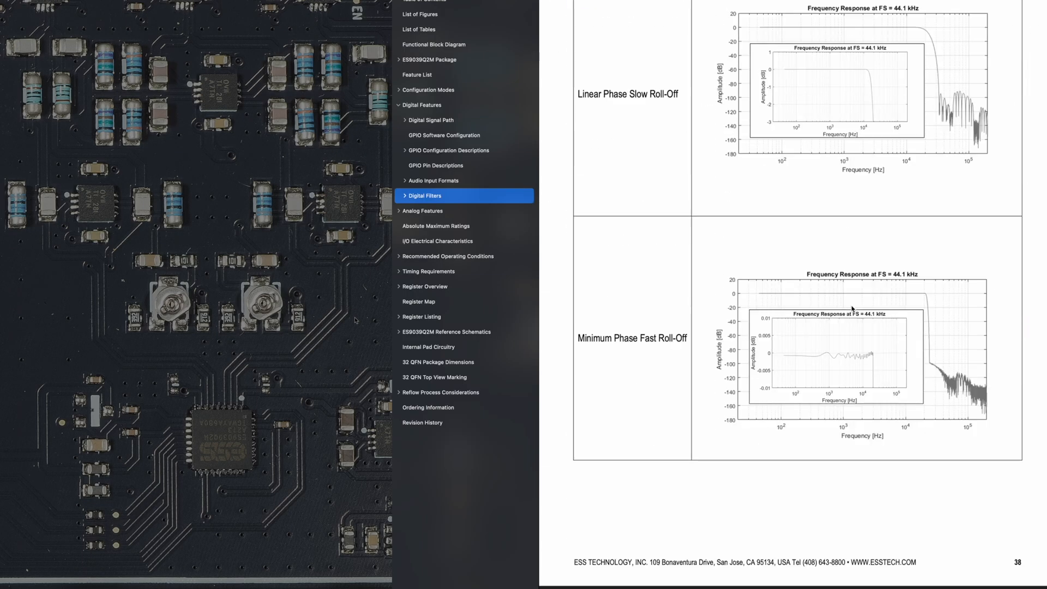
scroll(down, 3)
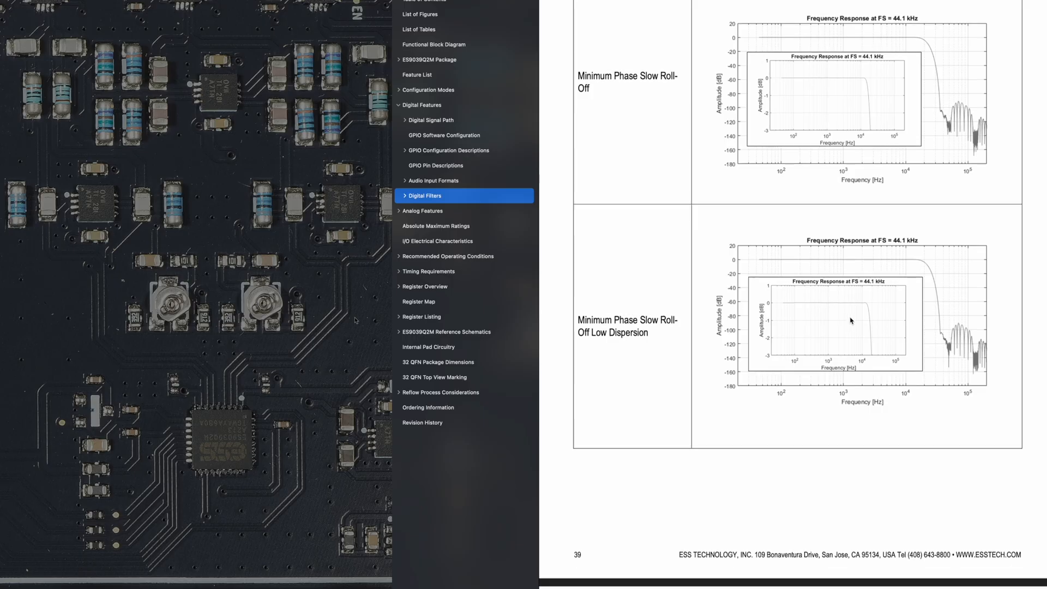
scroll(down, 3)
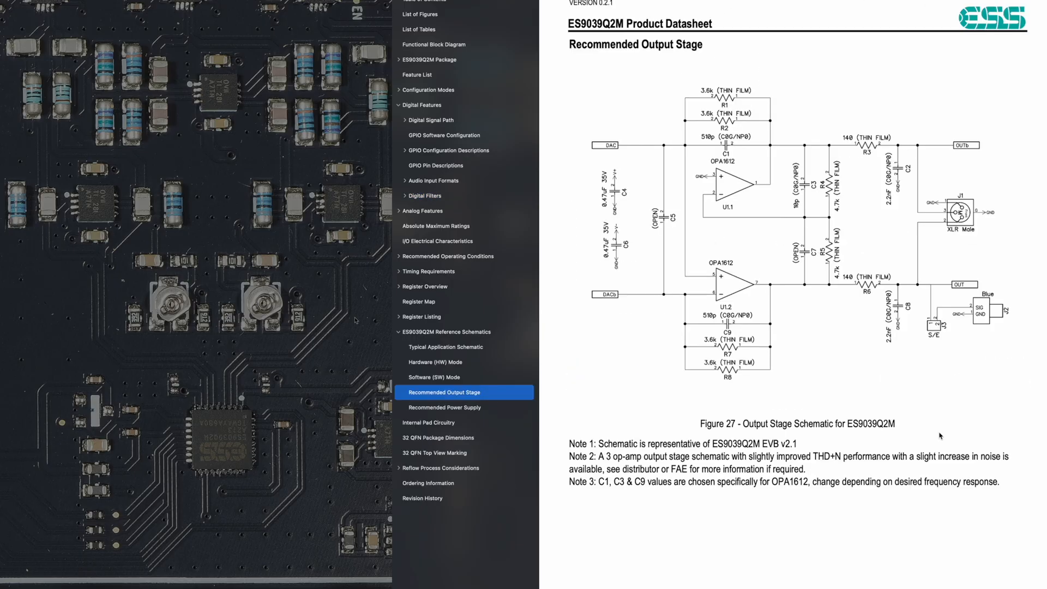
mouse_move(873, 83)
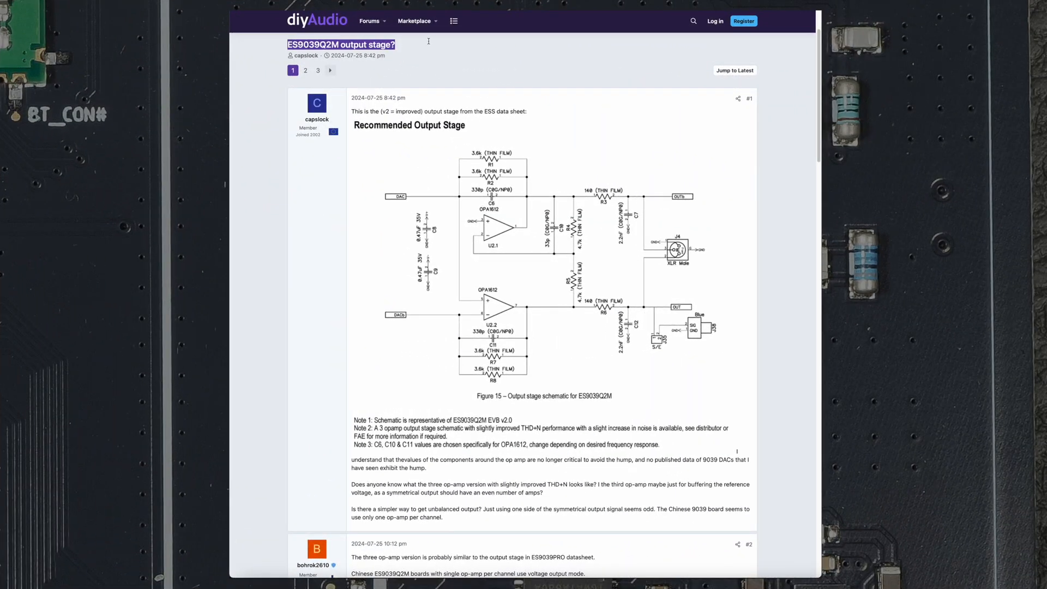
mouse_move(767, 365)
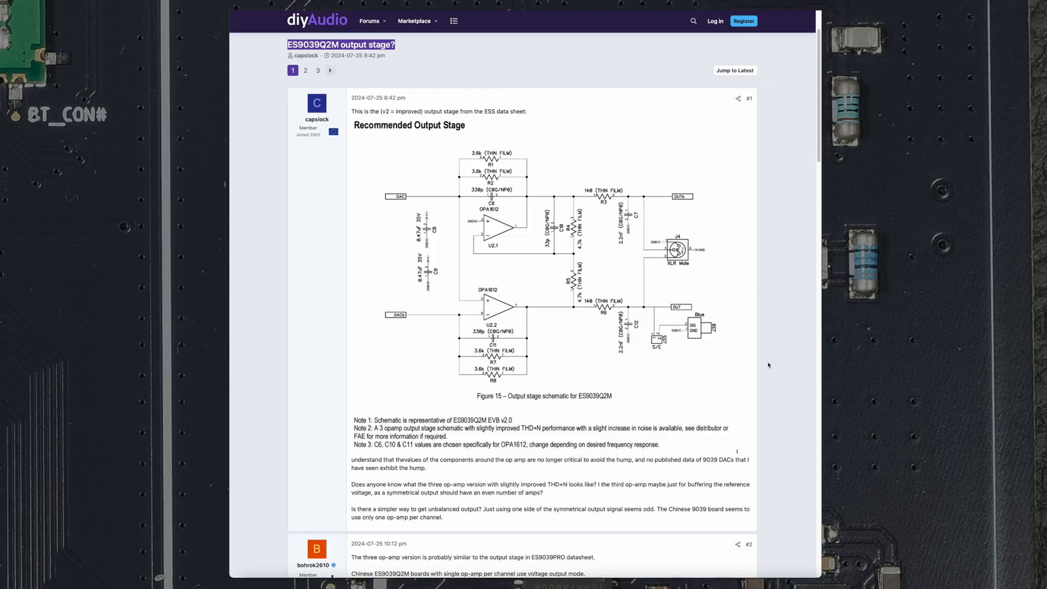
Select ES9039PRO in reply #2 and scroll to the three op-amp Output Stage (for Reference) schematic
scroll(down, 3)
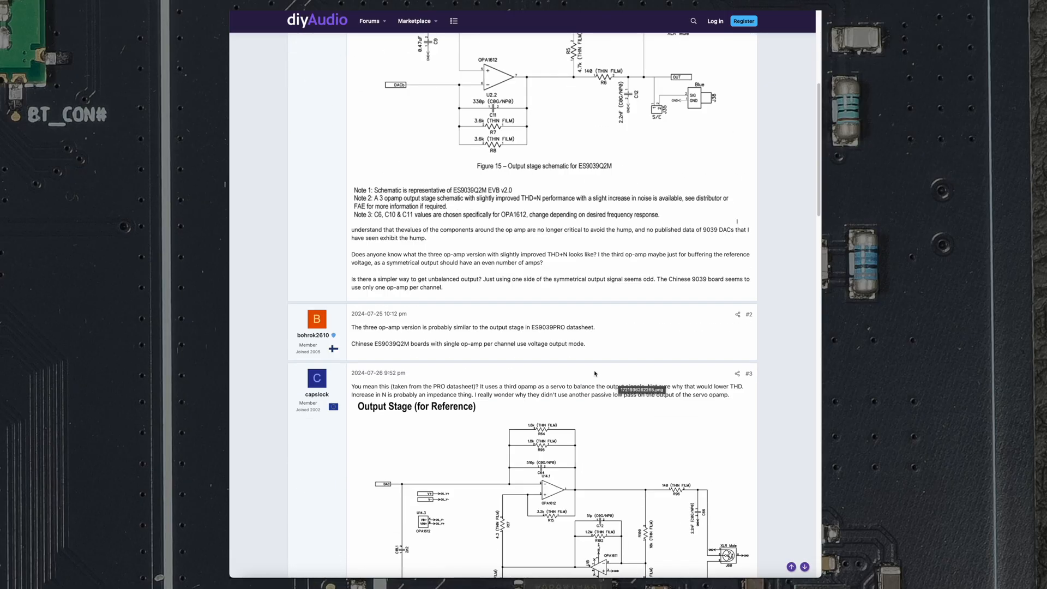
scroll(down, 3)
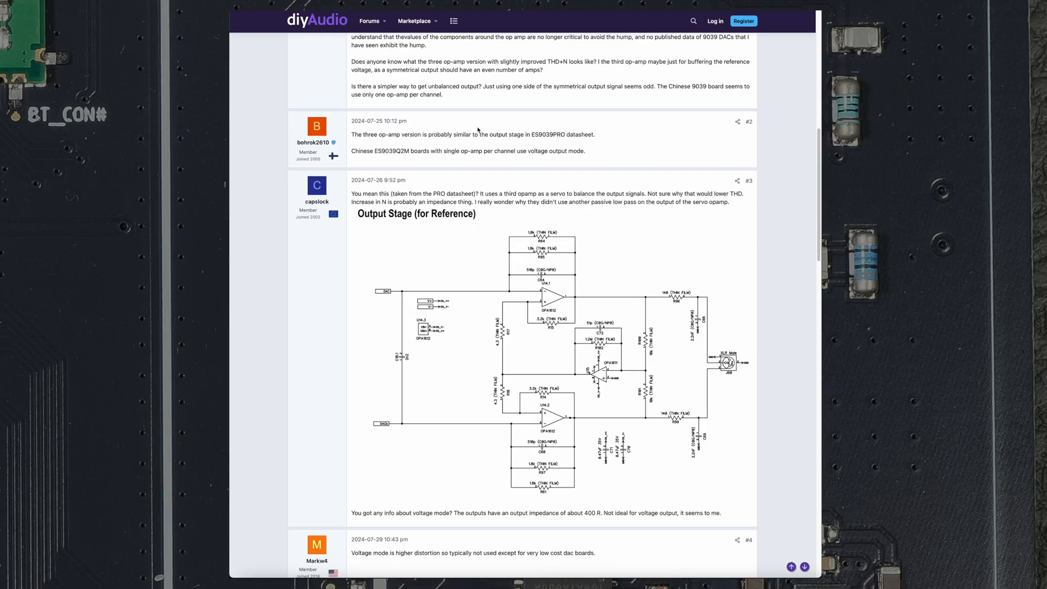
double_click(548, 134)
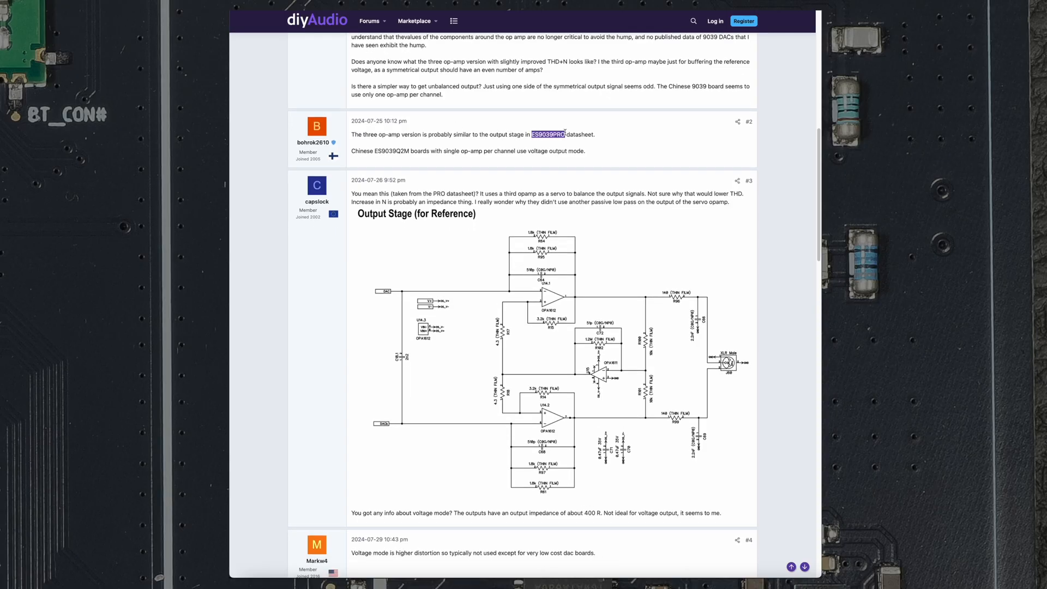
scroll(down, 3)
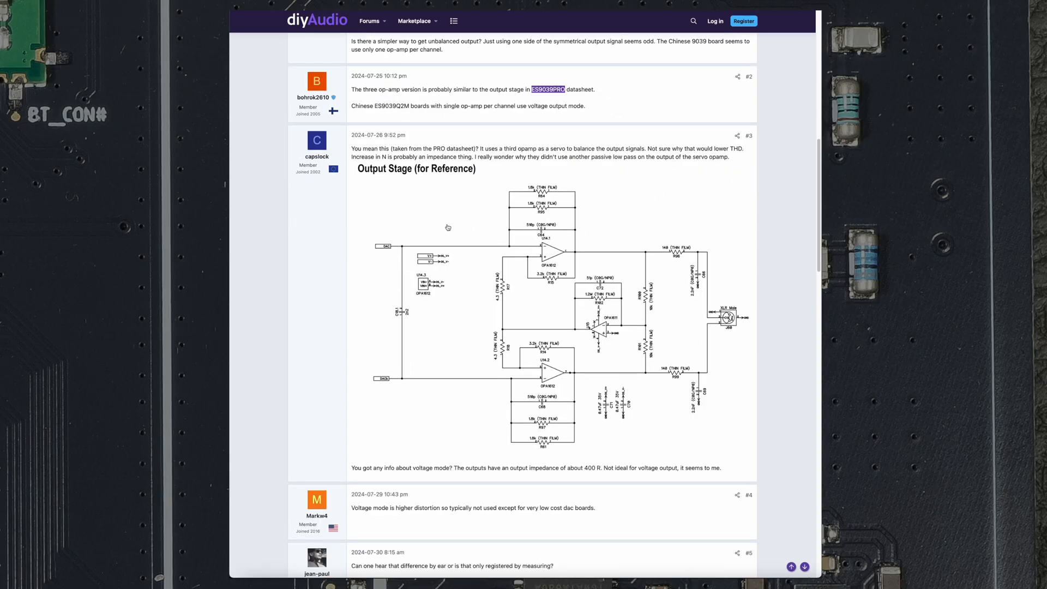
scroll(down, 3)
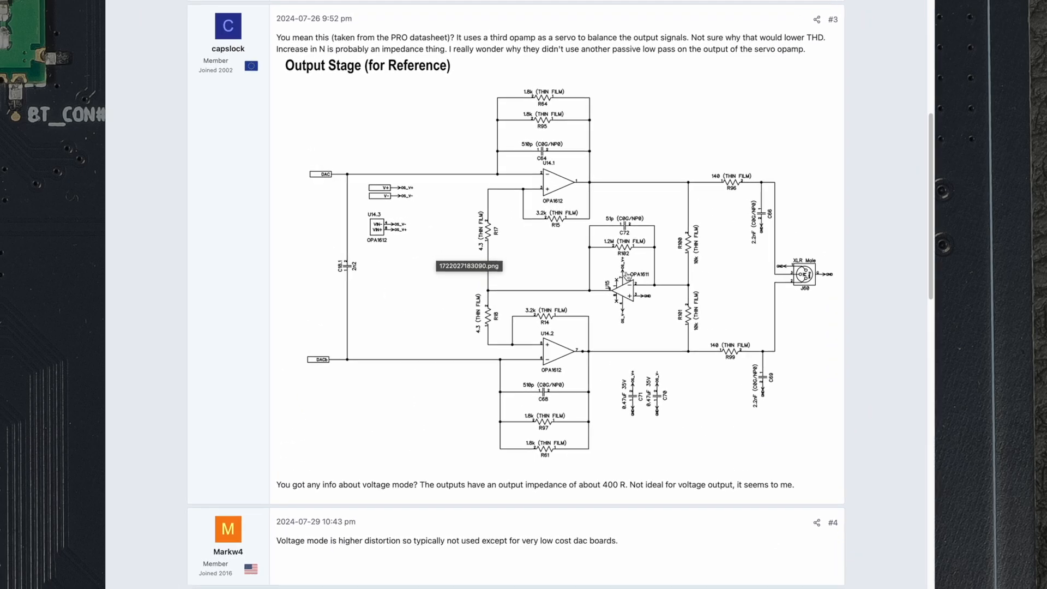
scroll(down, 3)
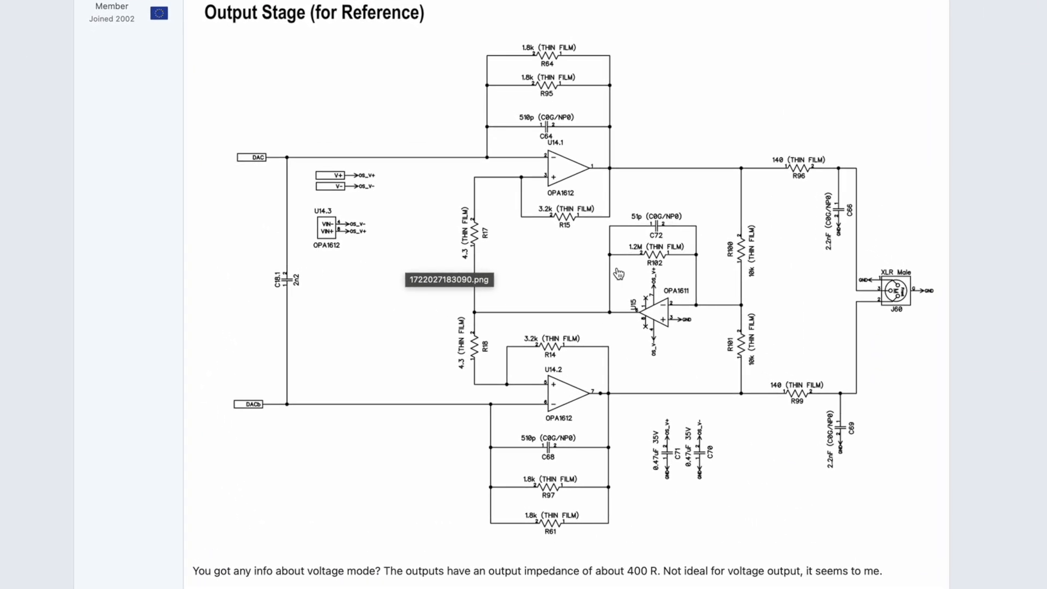